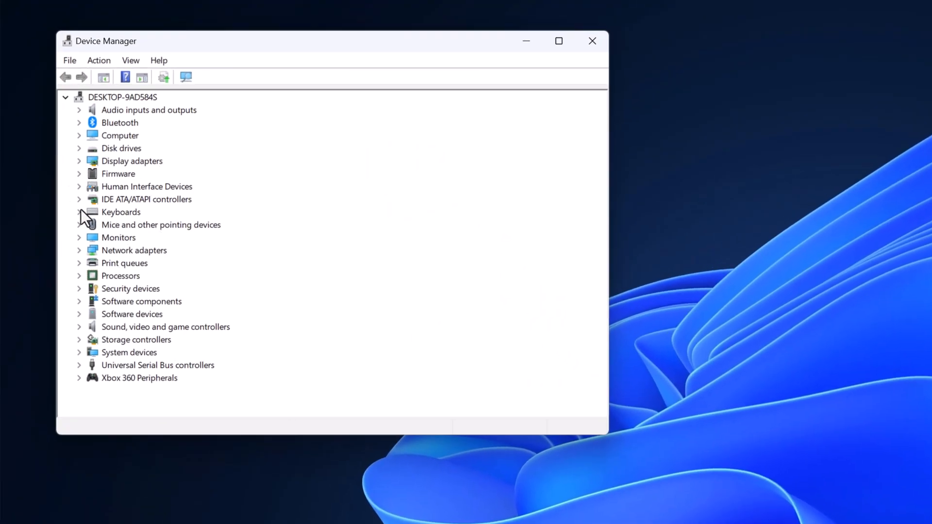
# - Expand Keyboards in the Device Manager tree to reveal HID Keyboard Device
pyautogui.click(79, 212)
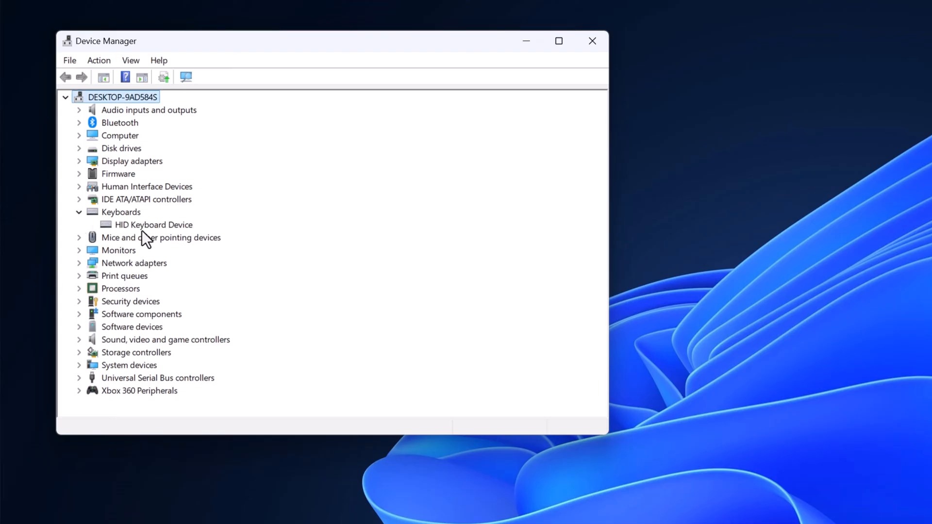
pyautogui.moveTo(174, 234)
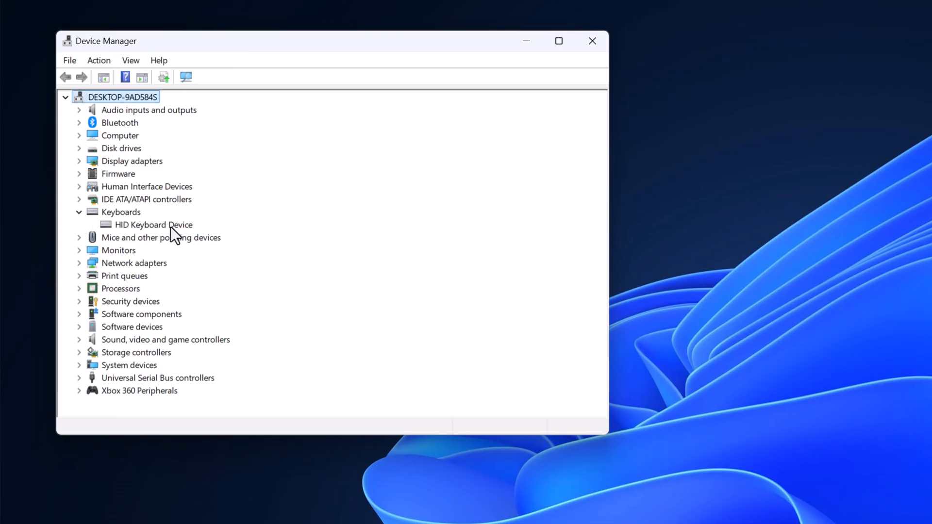
# - Run an automatic driver search for HID Keyboard Device and close the 'best driver installed' result
pyautogui.rightClick(154, 225)
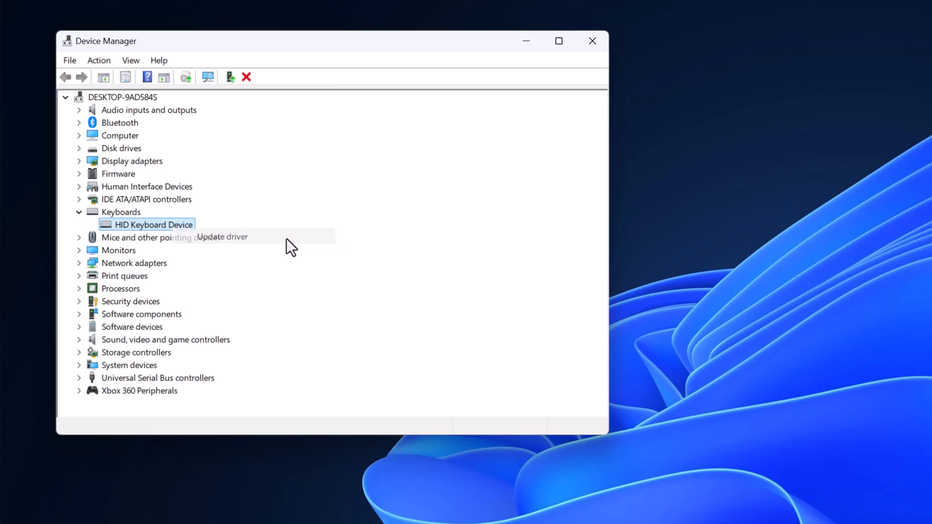
pyautogui.click(222, 237)
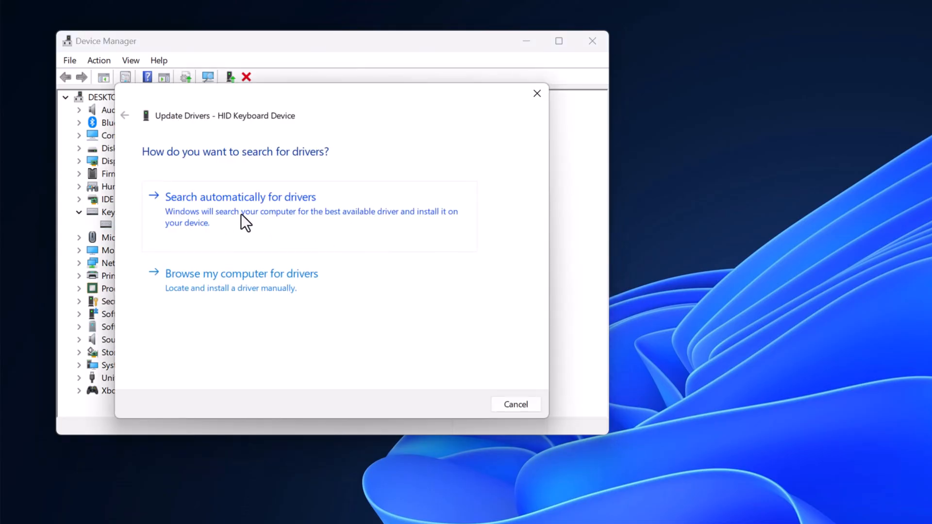
pyautogui.click(240, 197)
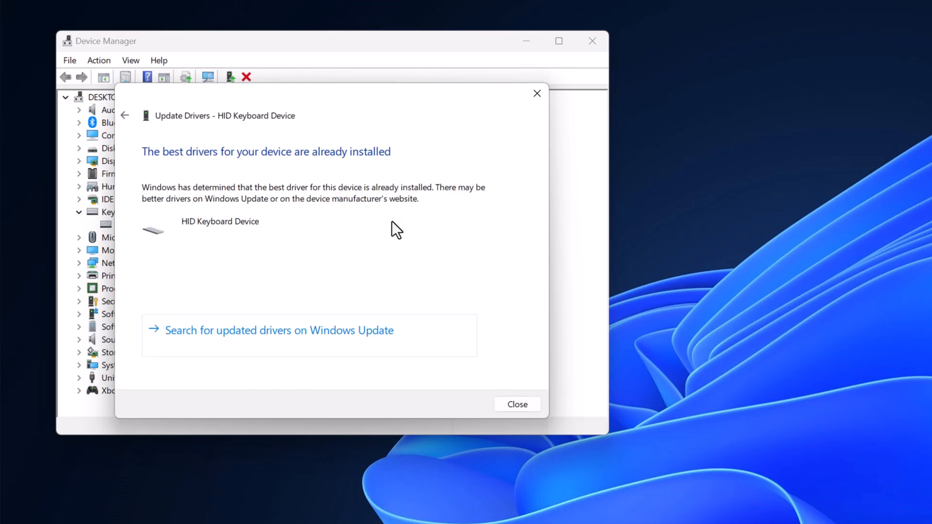
pyautogui.moveTo(490, 339)
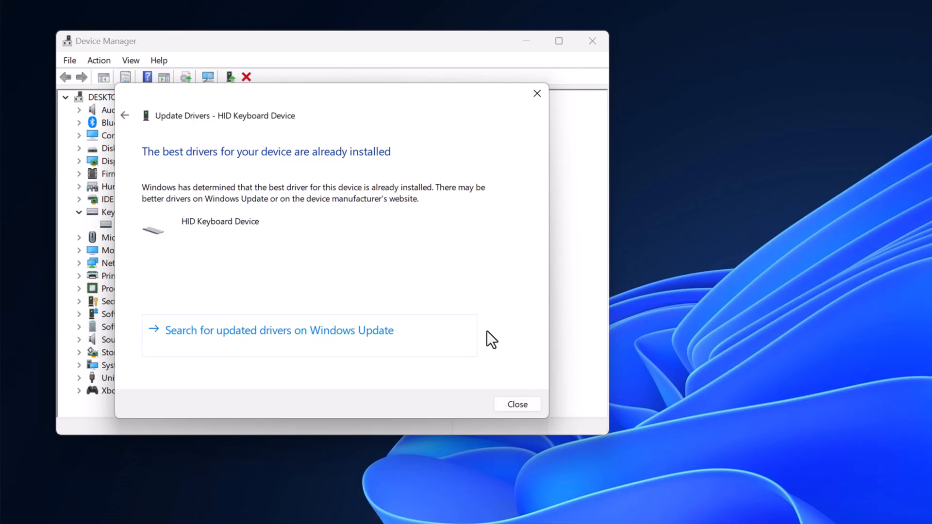
pyautogui.click(516, 405)
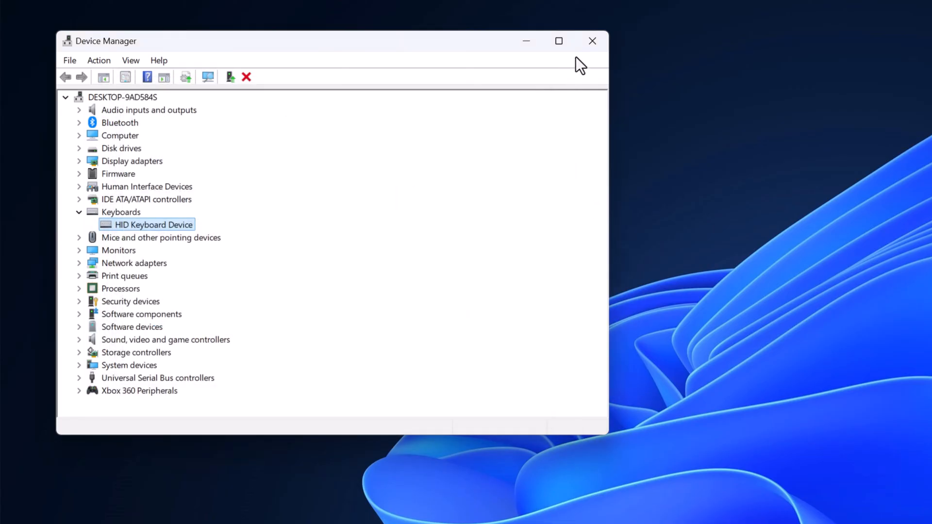
# - Close Device Manager and restart Windows from the Start menu's power options
pyautogui.click(592, 41)
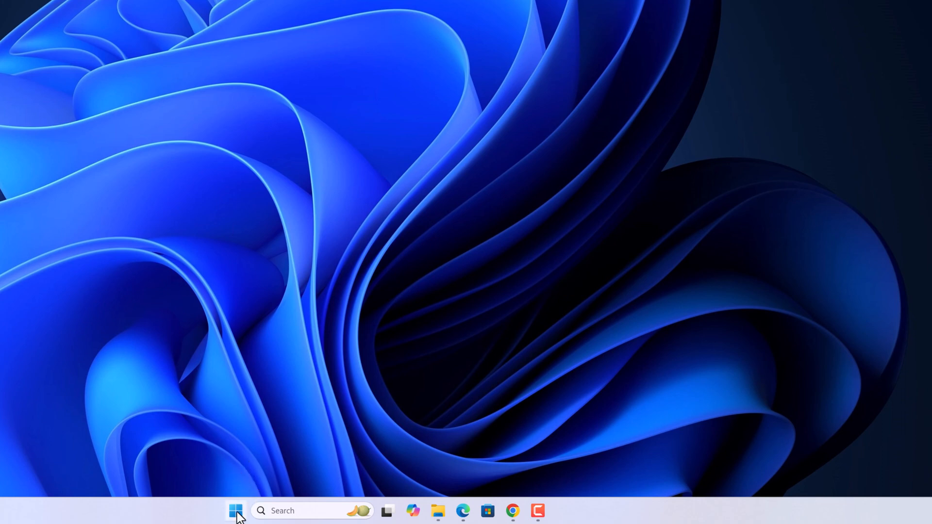
pyautogui.click(235, 511)
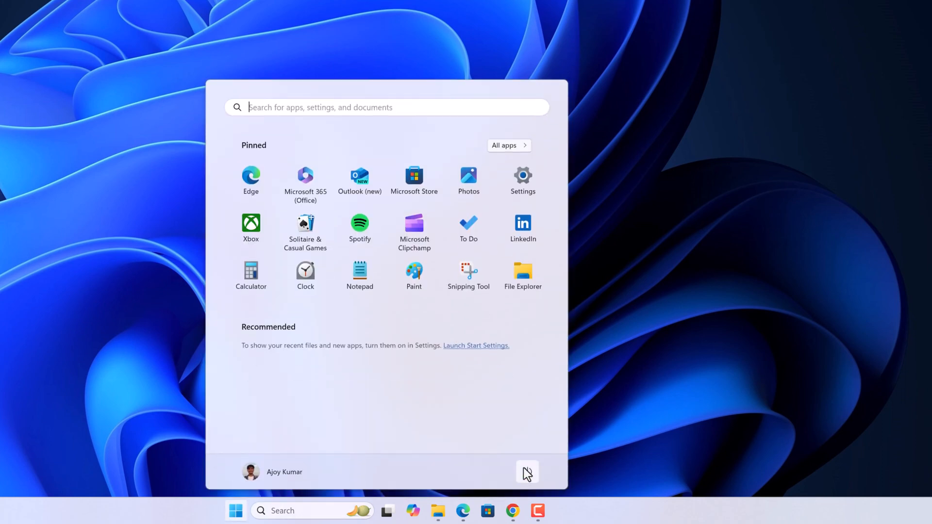
pyautogui.click(526, 472)
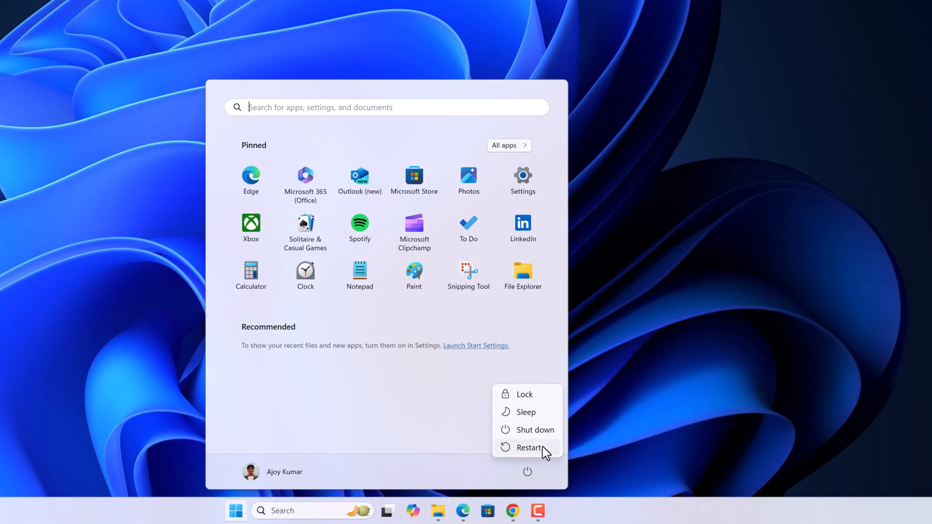
pyautogui.click(529, 448)
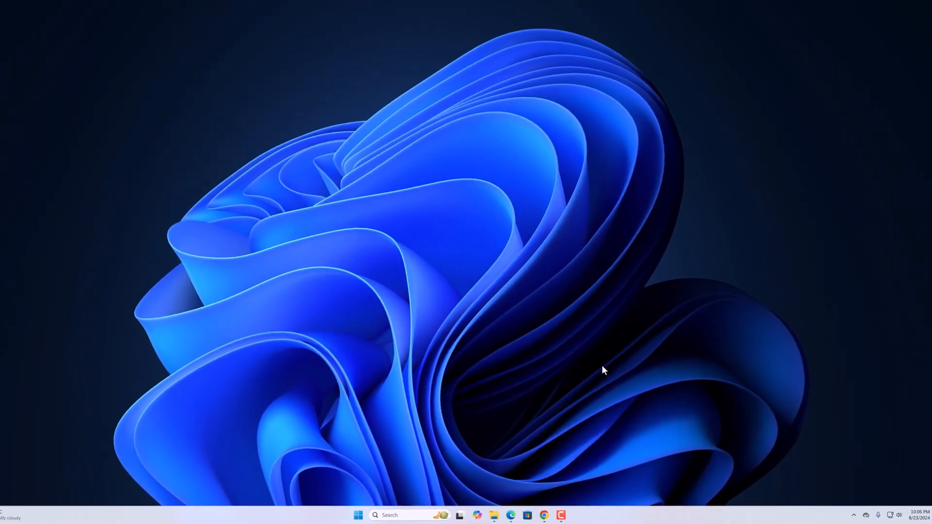